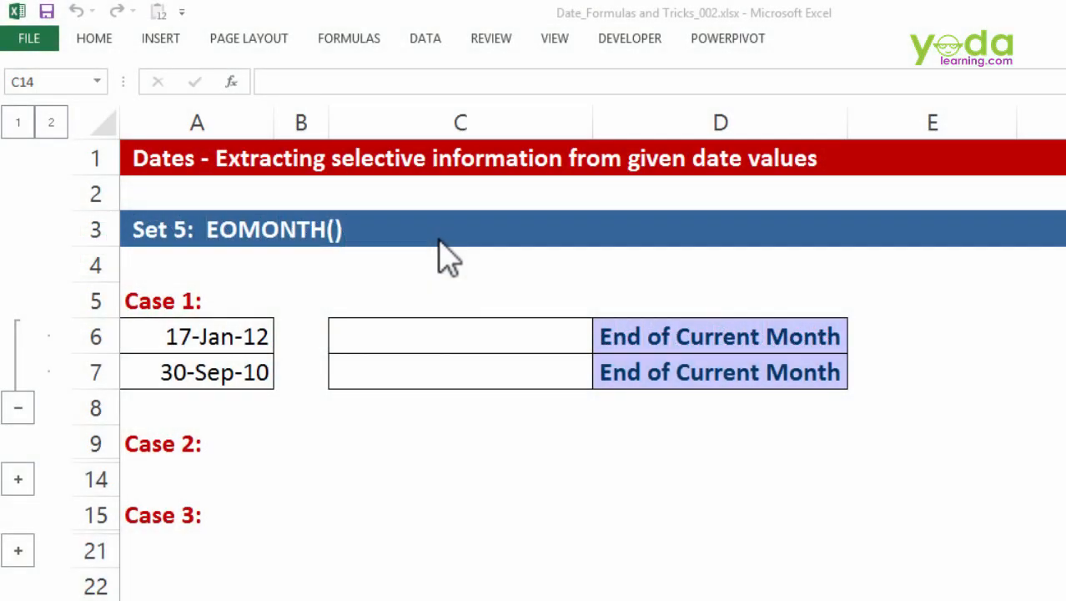
- Hand-enter the Case 1 targets 31-Jan-12 in C6 and 30-Sep-10 in C7
{"action": "left_click", "coordinate": [460, 477]}
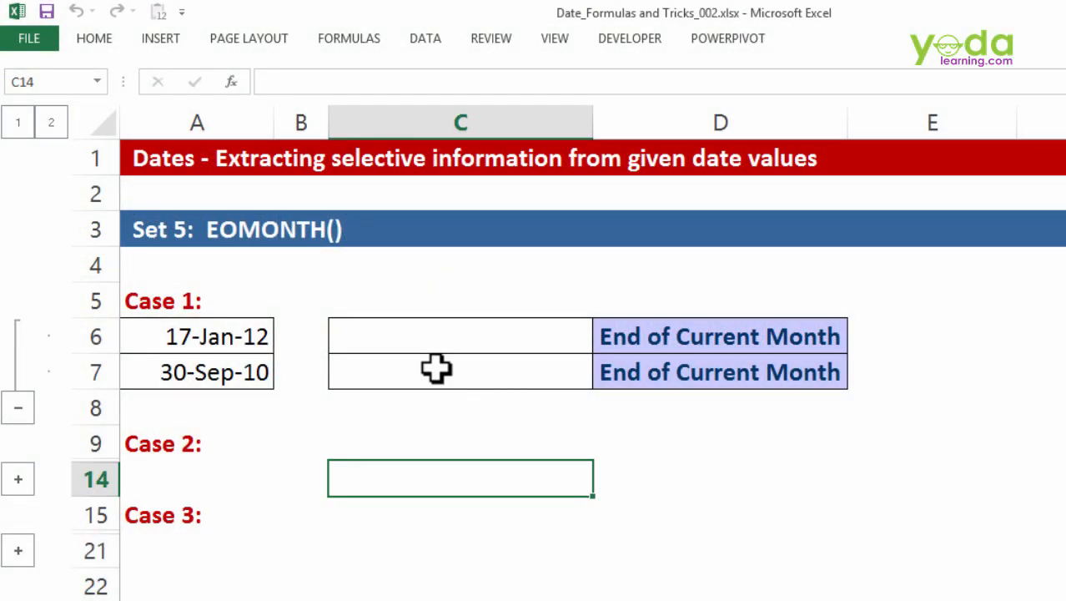
{"action": "left_click", "coordinate": [197, 337]}
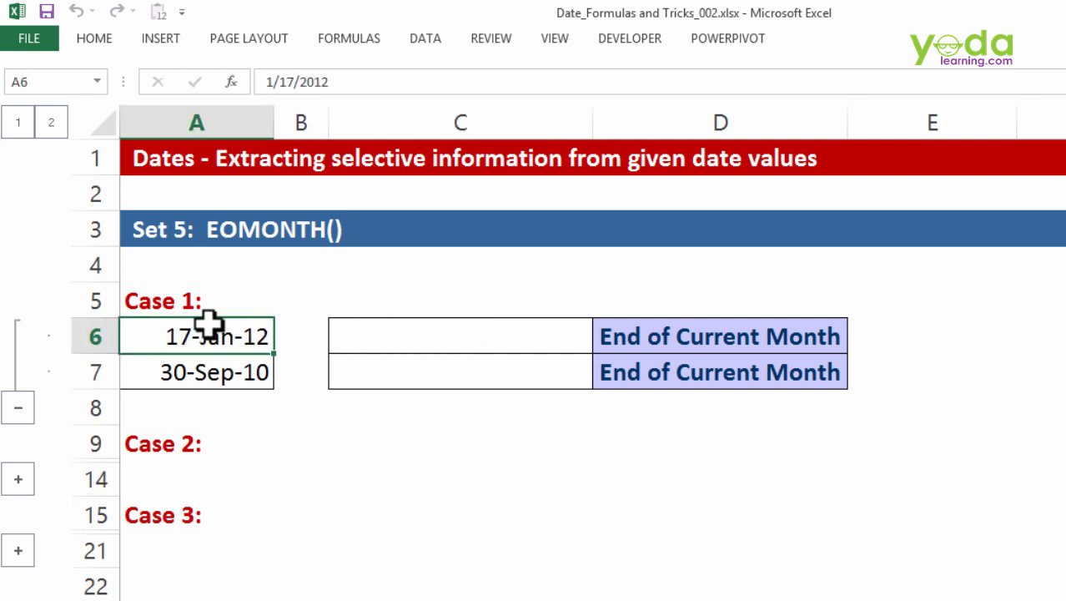
{"action": "mouse_move", "coordinate": [214, 417]}
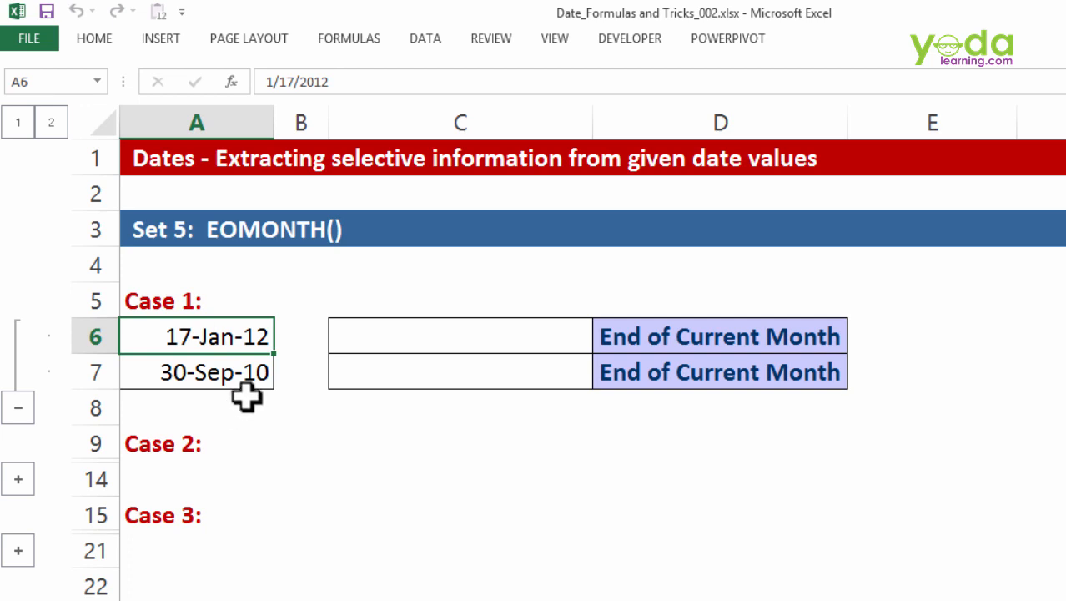
{"action": "left_click", "coordinate": [459, 337]}
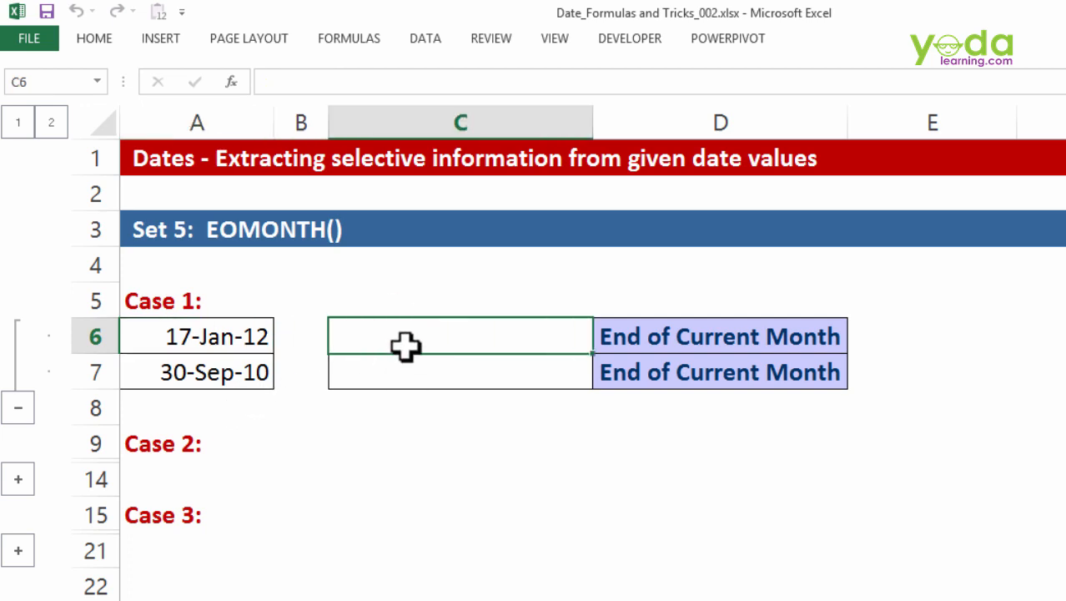
{"action": "type", "text": "31"}
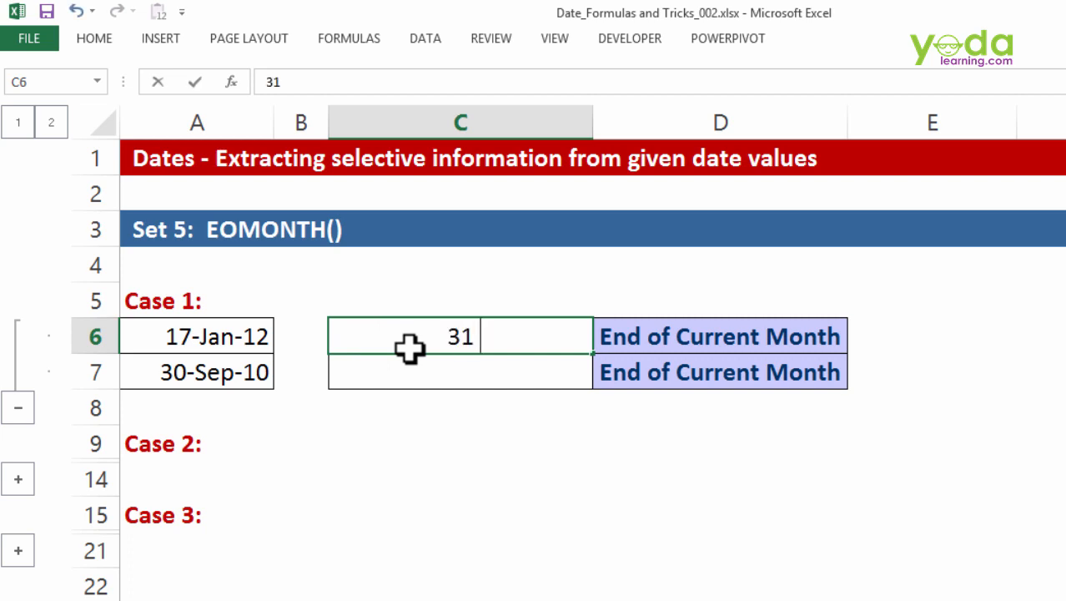
{"action": "type", "text": "12"}
{"action": "left_click", "coordinate": [461, 370]}
{"action": "type", "text": "30 sep 2010"}
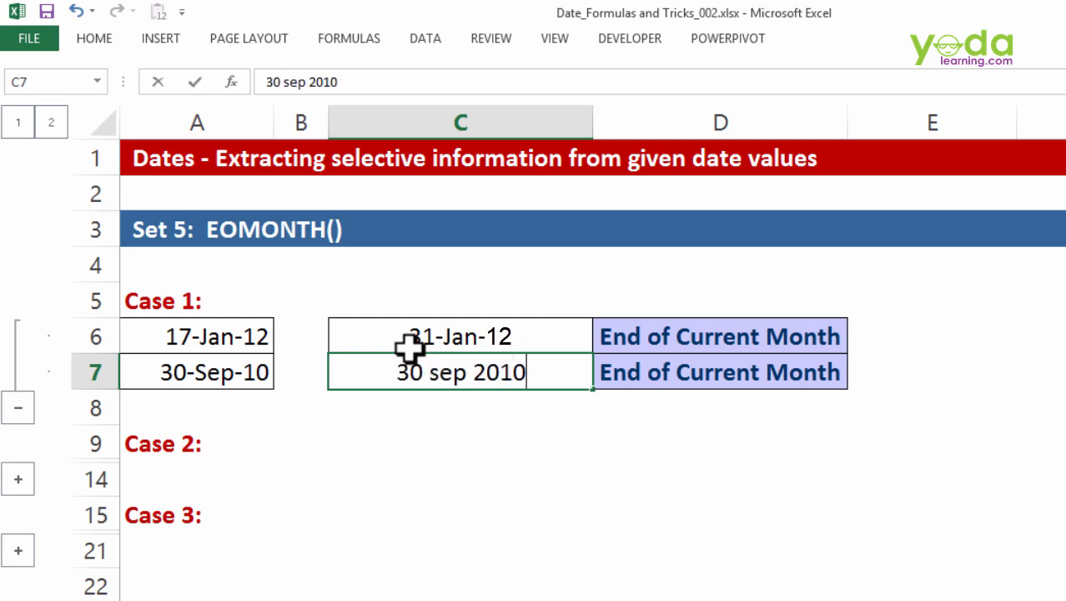
{"action": "key", "text": "Return"}
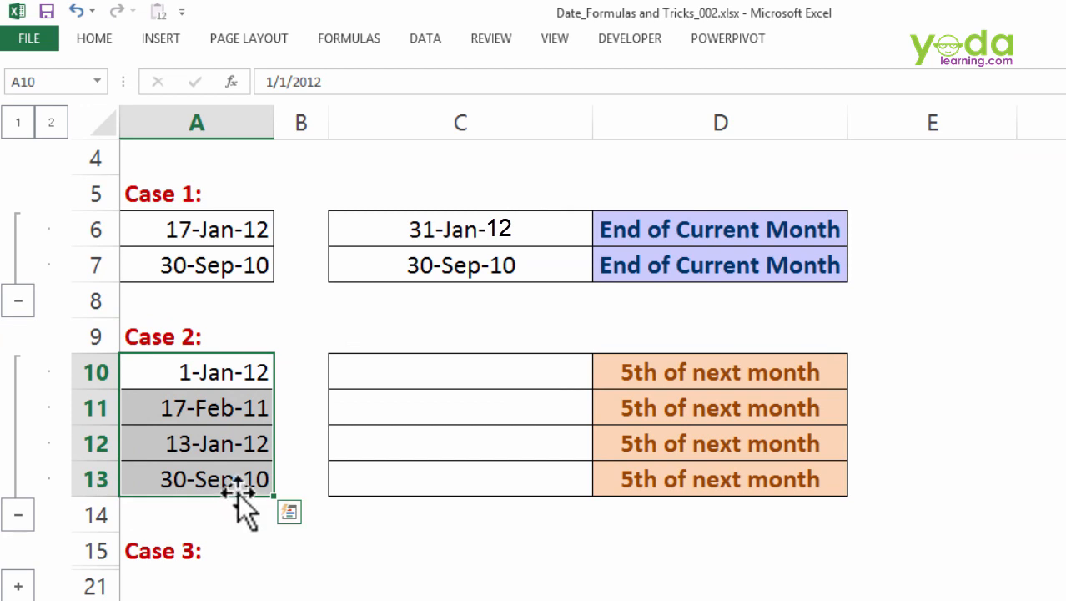
- Hand-enter the Case 2 targets 5-Feb-12 in C10 and 5-Mar-11 in C11
{"action": "left_click", "coordinate": [460, 371]}
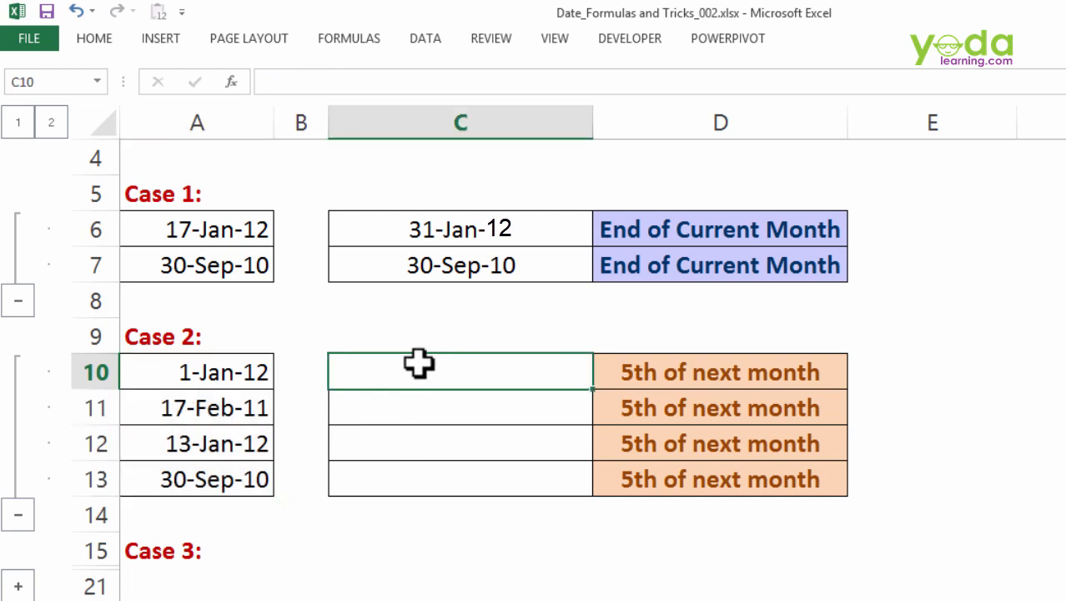
{"action": "type", "text": "5 feb"}
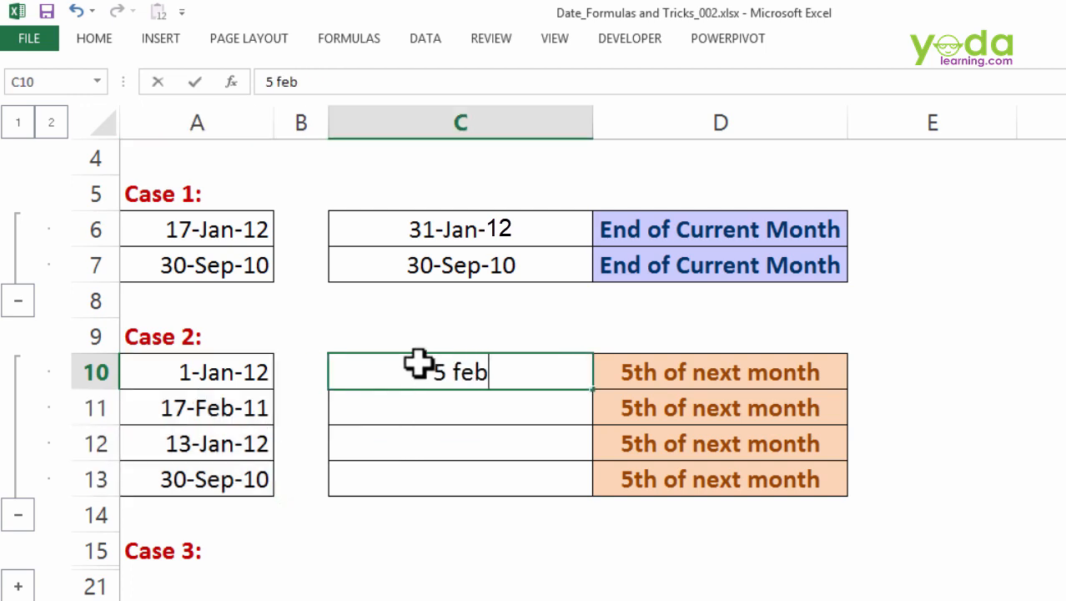
{"action": "key", "text": "Return"}
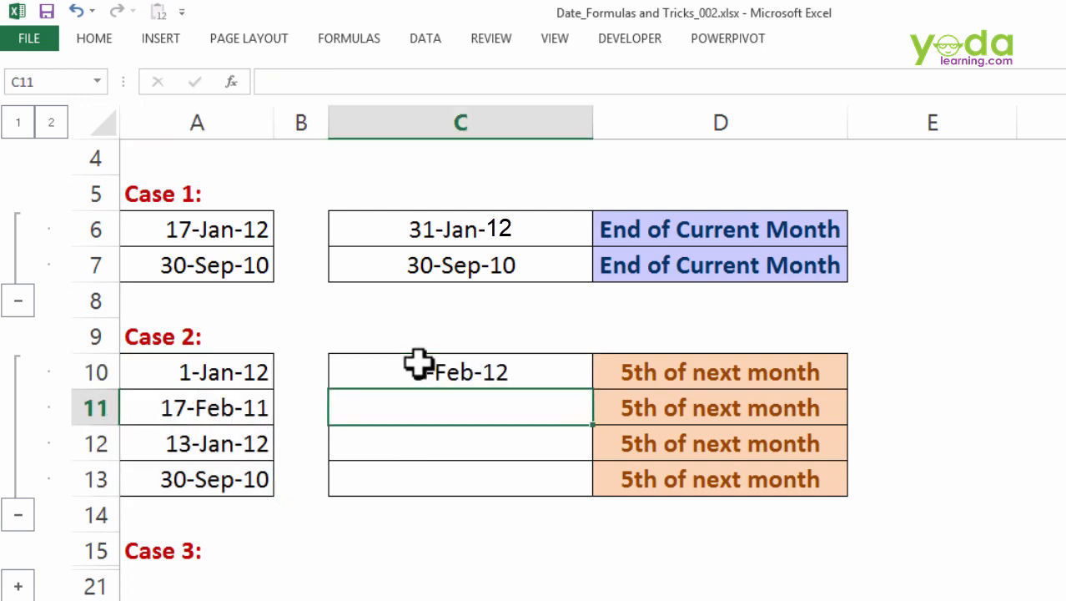
{"action": "type", "text": "5 mar"}
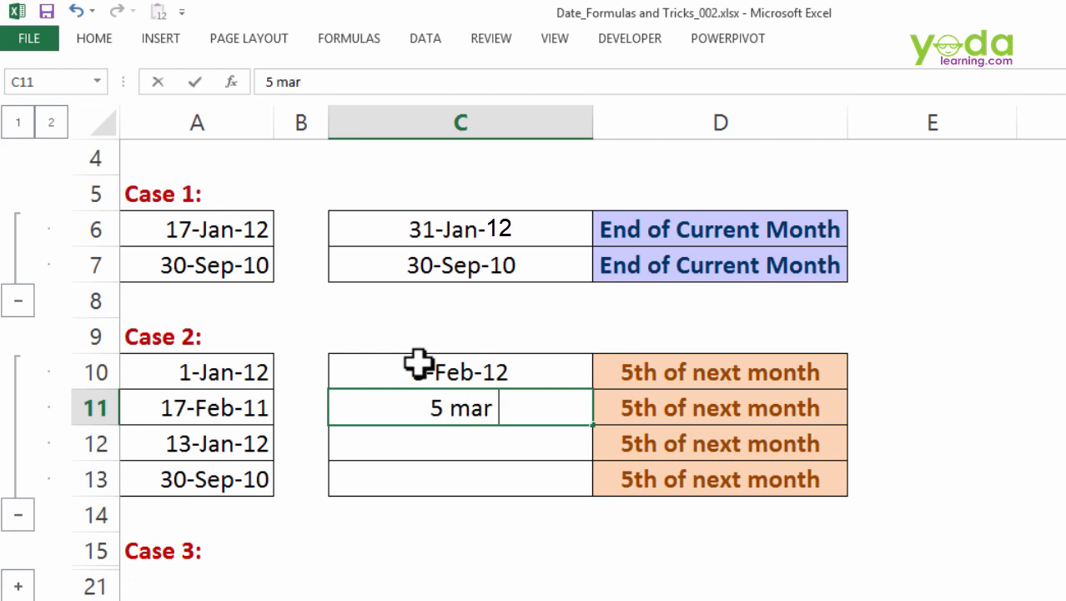
{"action": "type", "text": "2011"}
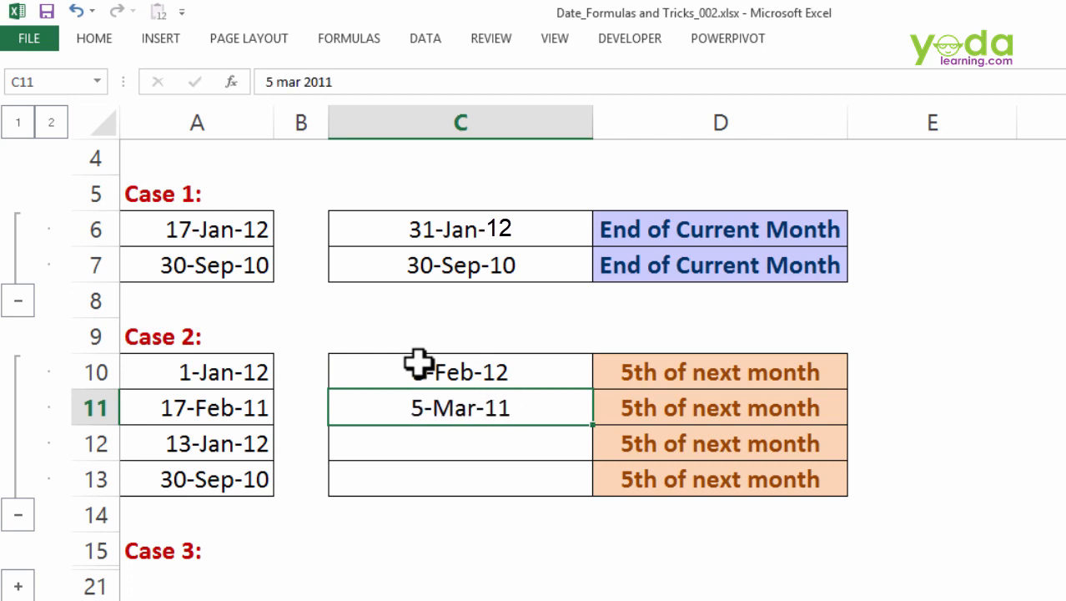
{"action": "left_click", "coordinate": [461, 444]}
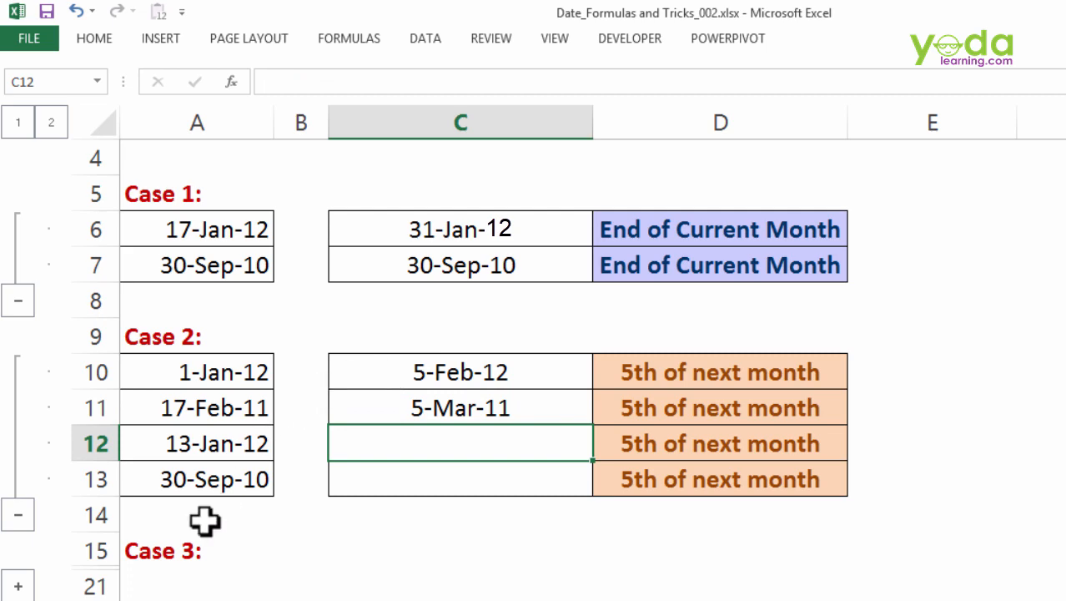
- Begin a sample first-of-month answer in C16 for the first Case 3 date
{"action": "scroll", "scroll_direction": "down", "scroll_amount": 3}
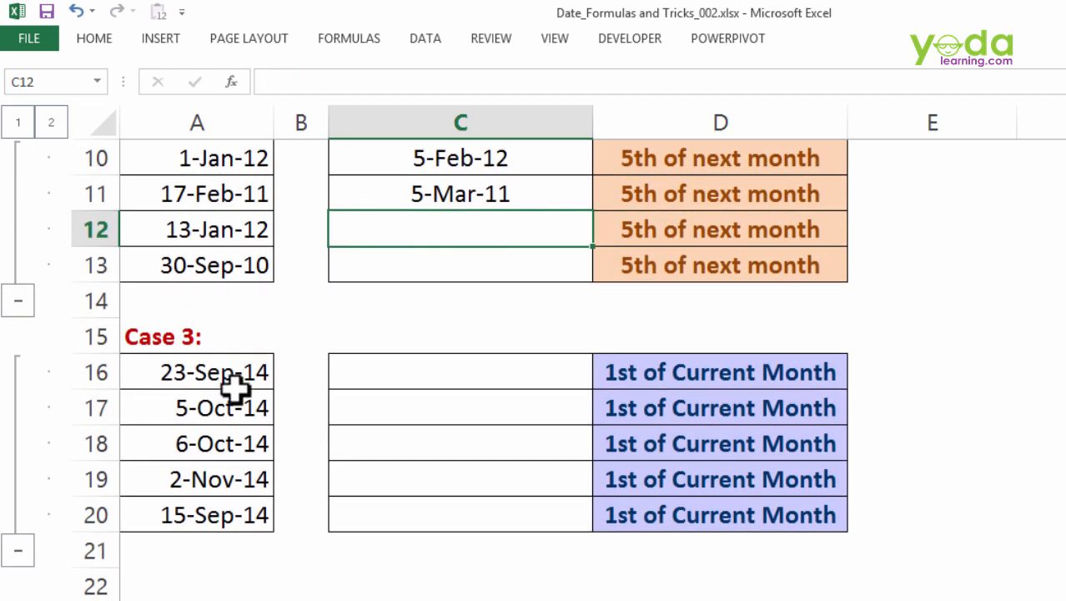
{"action": "left_click", "coordinate": [460, 371]}
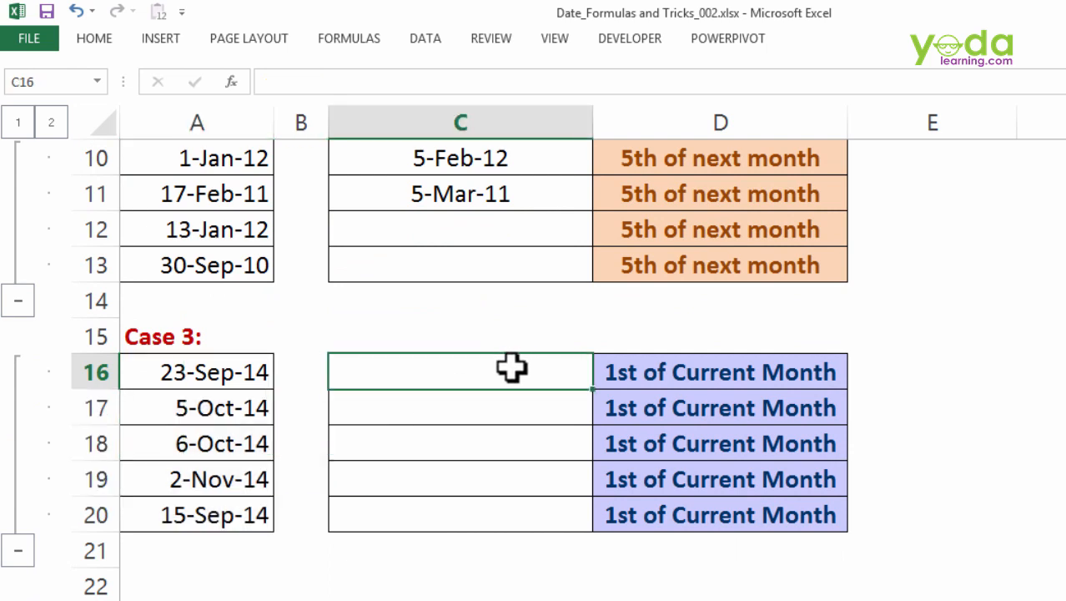
{"action": "type", "text": "1"}
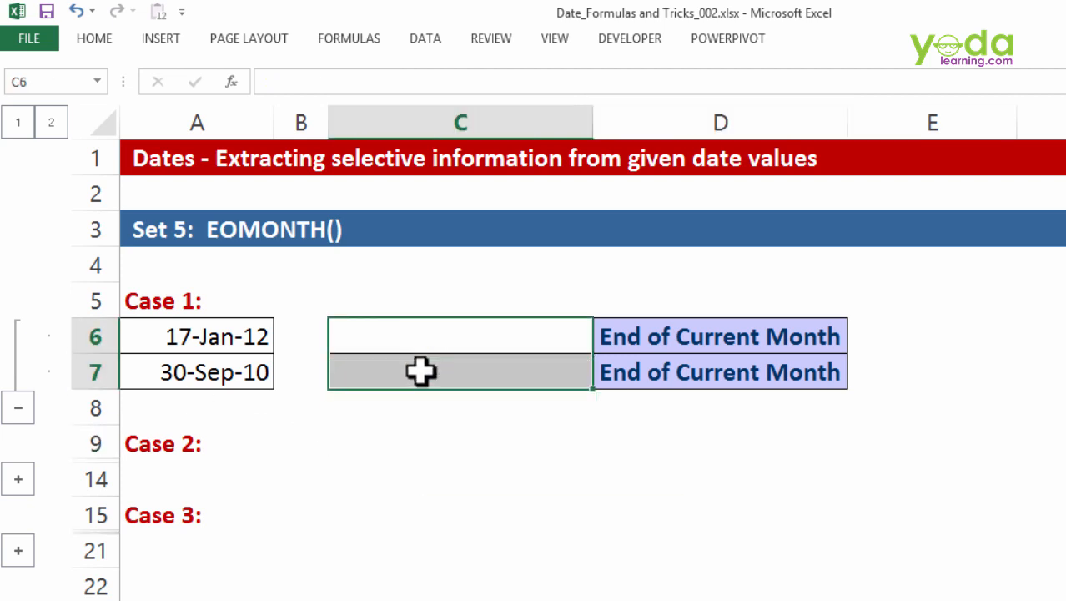
- Enter =EOMONTH(A6,1) in C6 referencing 17-Jan-12, yielding 29-Feb-12, and review the formula
{"action": "left_click", "coordinate": [461, 337]}
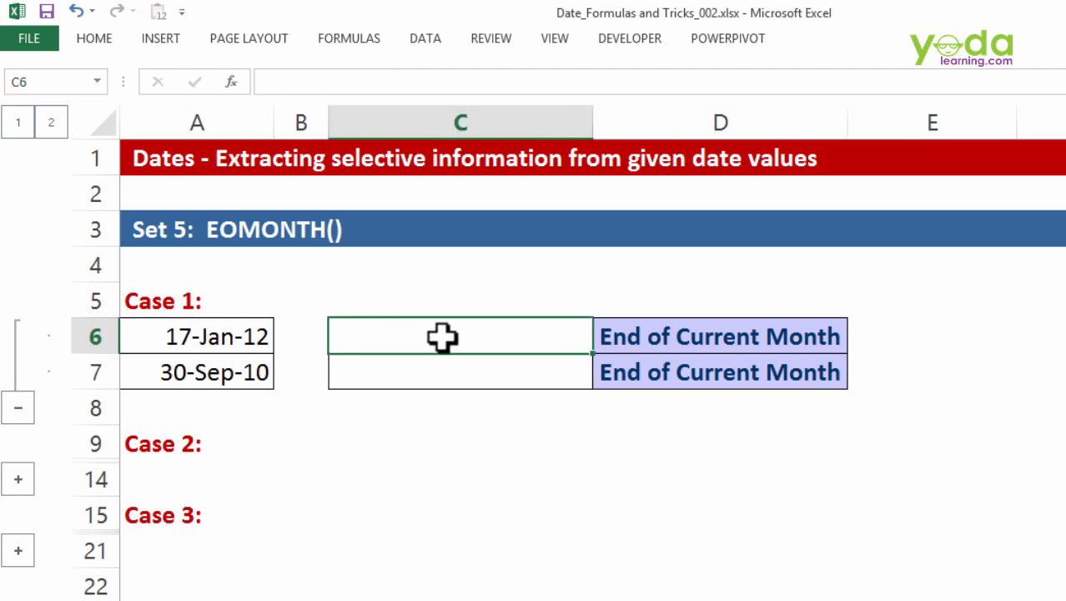
{"action": "type", "text": "=eom"}
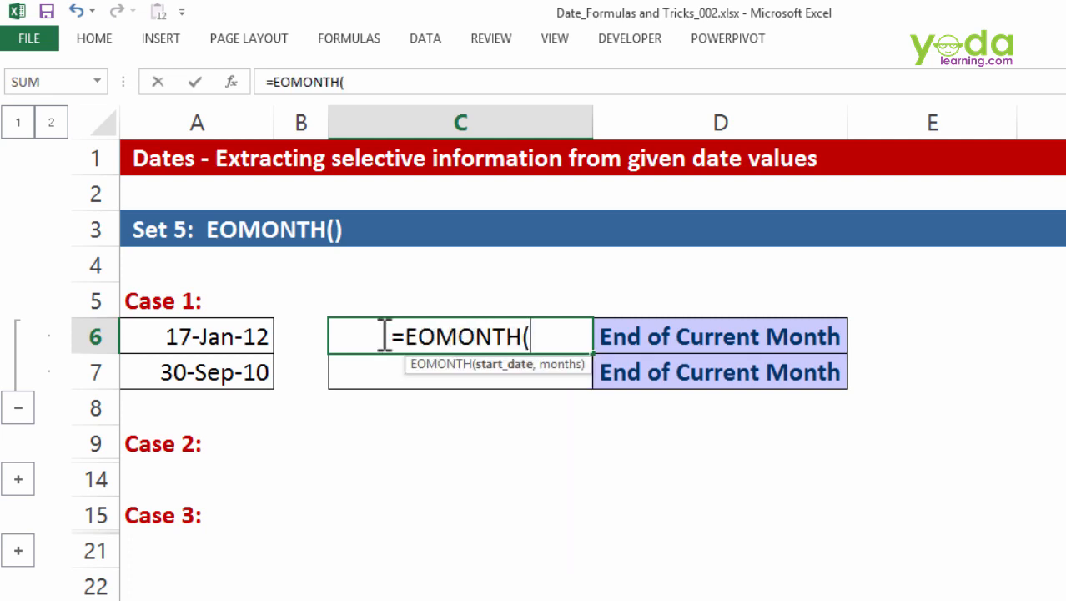
{"action": "left_click", "coordinate": [197, 337]}
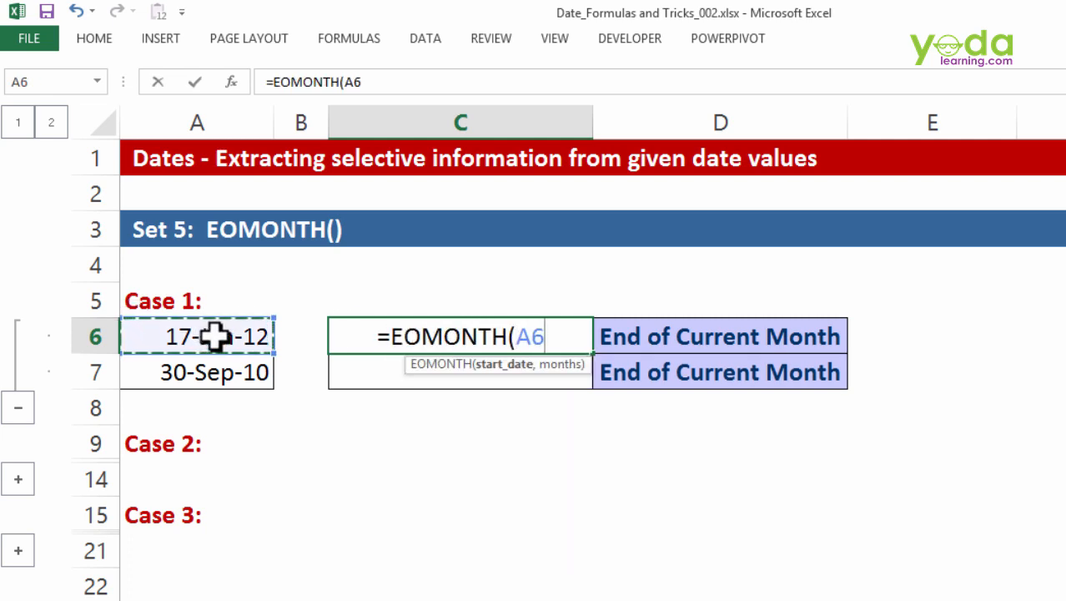
{"action": "type", "text": ","}
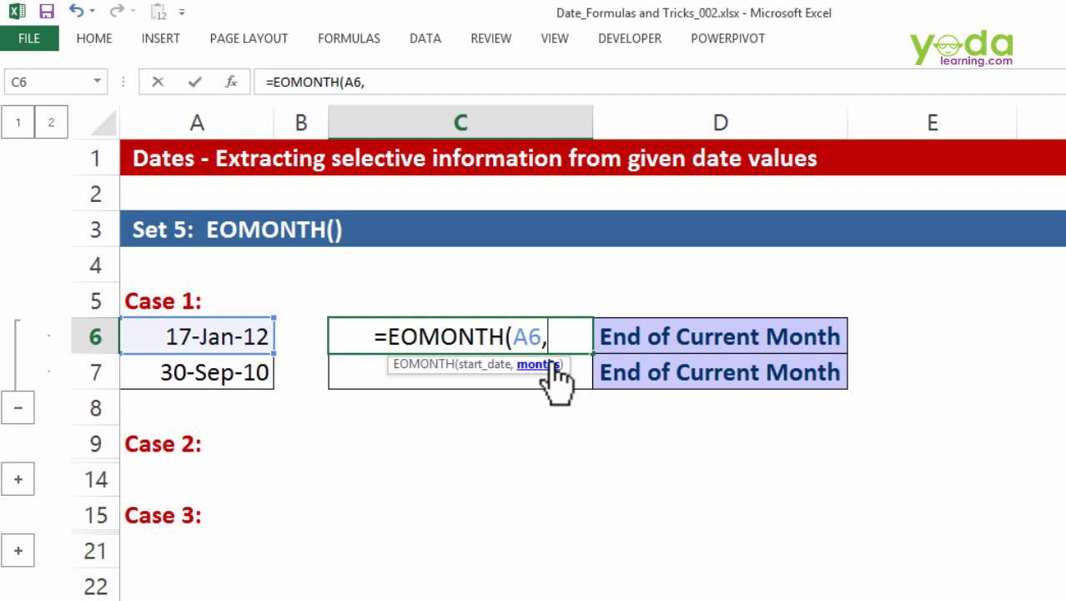
{"action": "type", "text": "0)"}
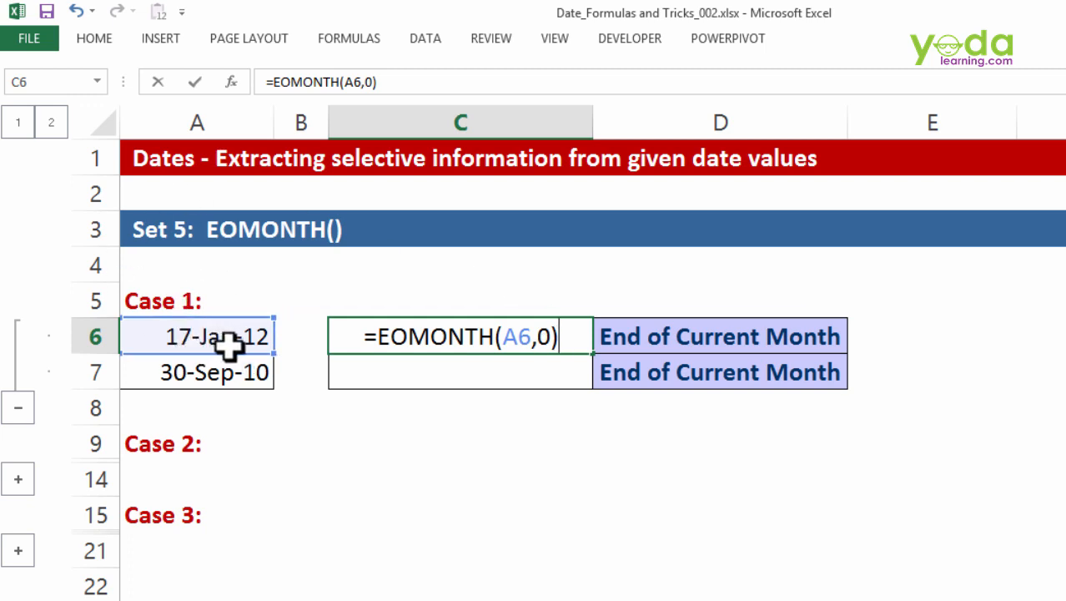
{"action": "key", "text": "Return"}
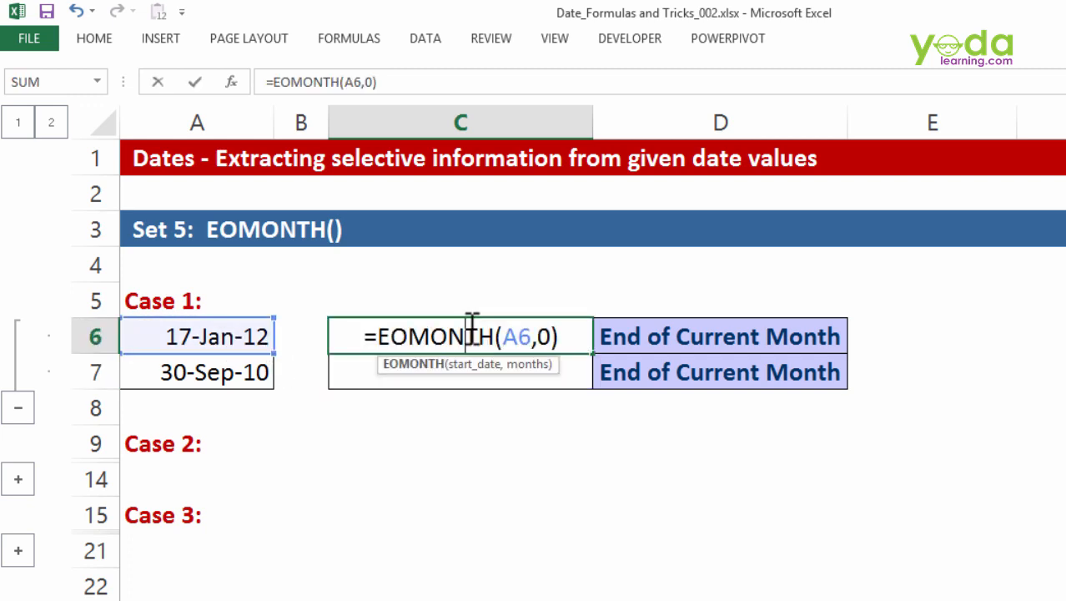
{"action": "type", "text": "12"}
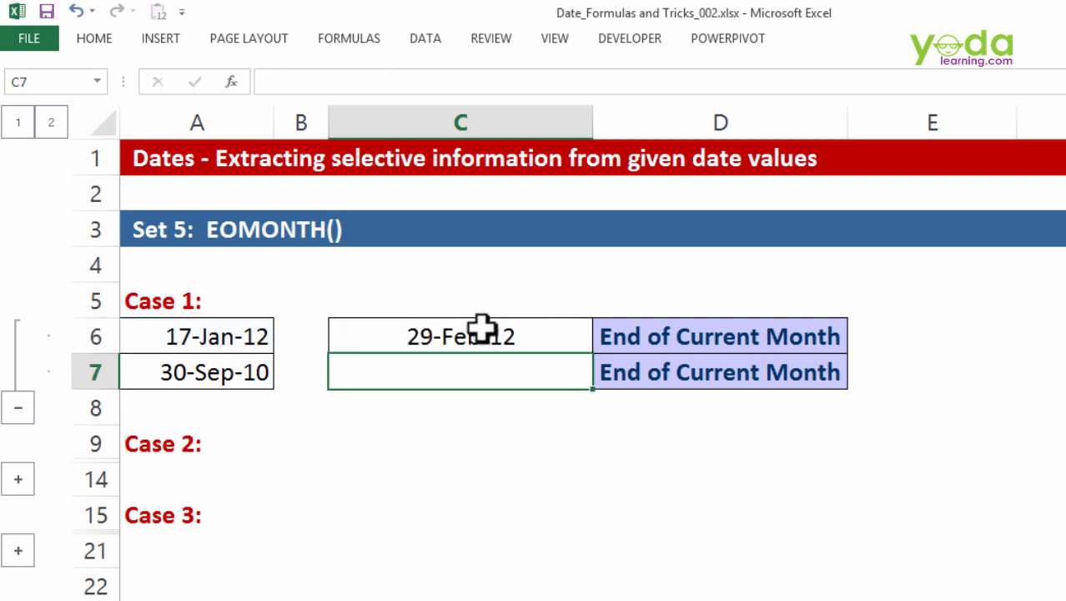
{"action": "mouse_move", "coordinate": [485, 325]}
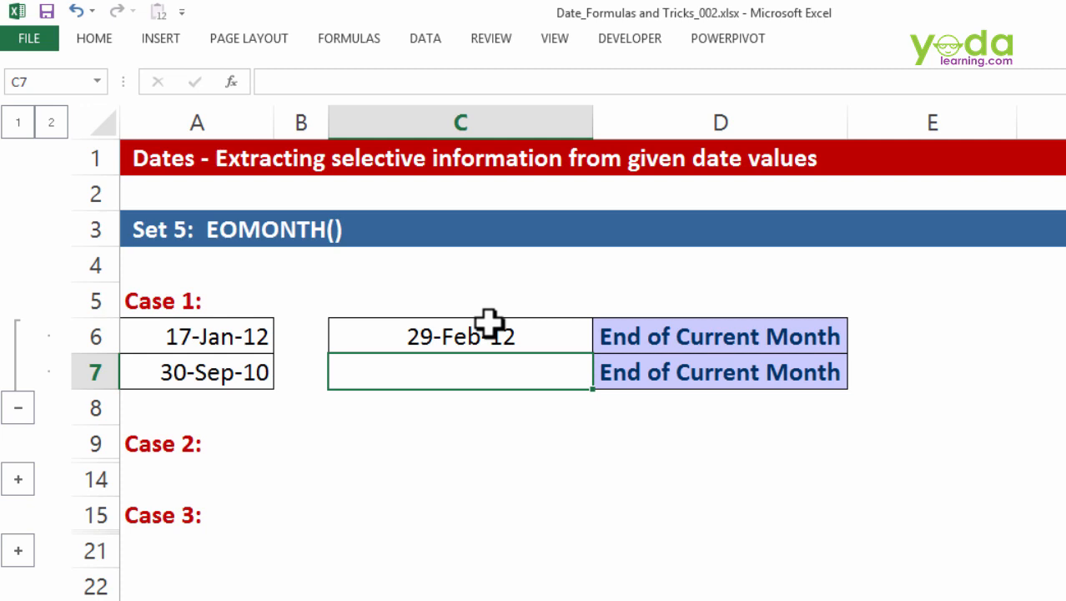
{"action": "left_click", "coordinate": [460, 336]}
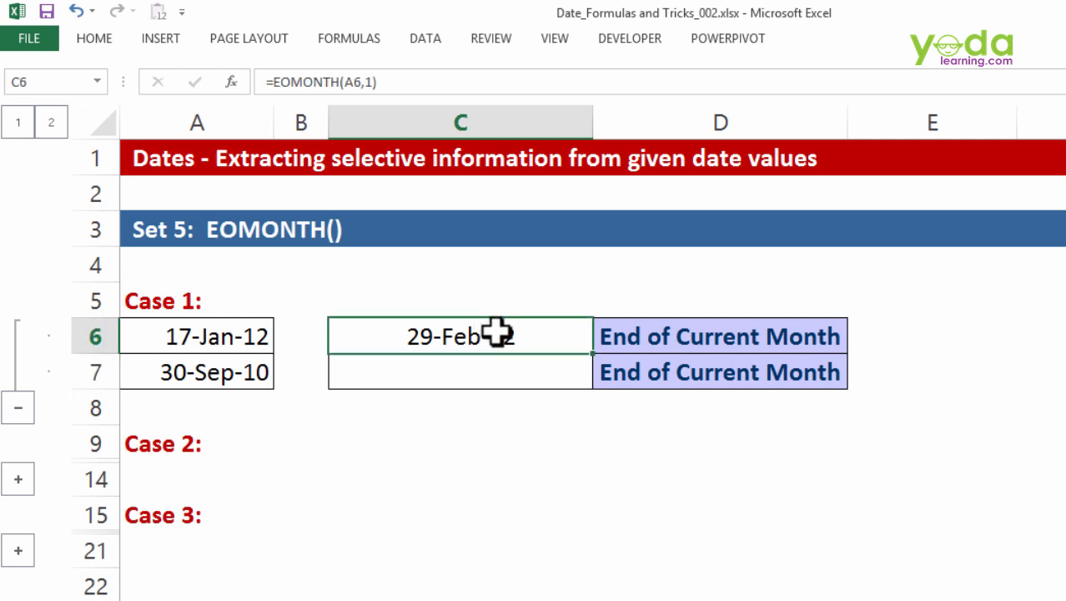
{"action": "mouse_move", "coordinate": [18, 481]}
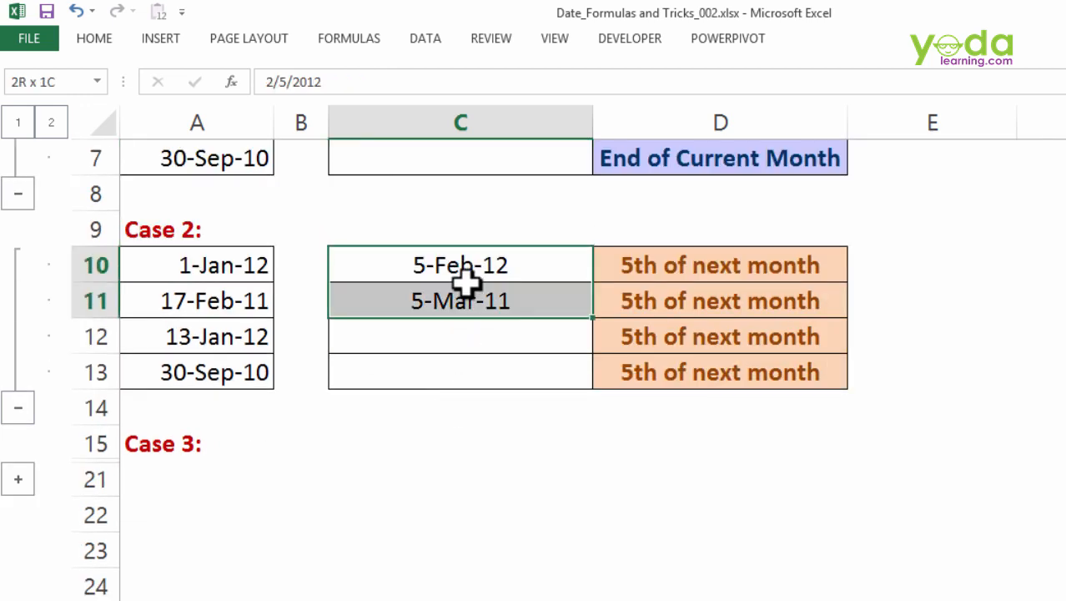
- Clear C10:C11, enter =EOMONTH(A10,0)+5 in C10 and fill it down through C13
{"action": "key", "text": "Delete"}
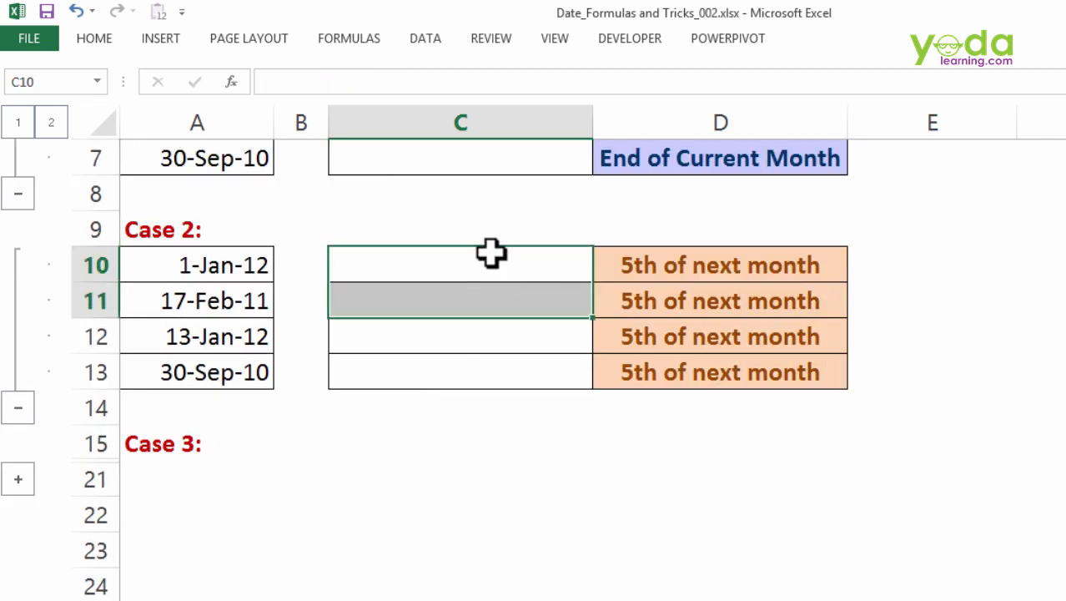
{"action": "type", "text": "=e"}
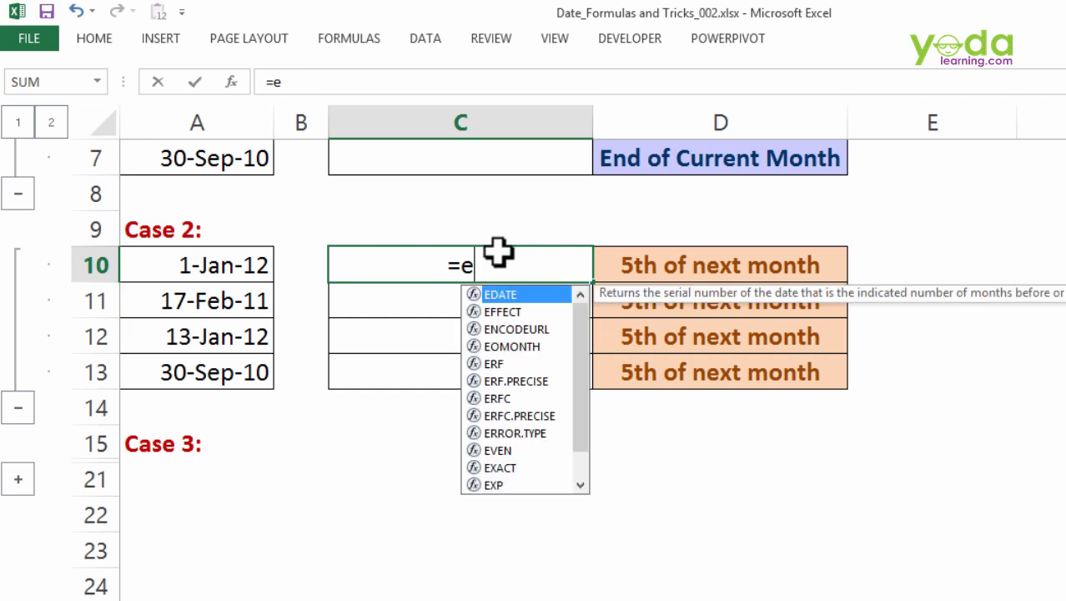
{"action": "type", "text": "om"}
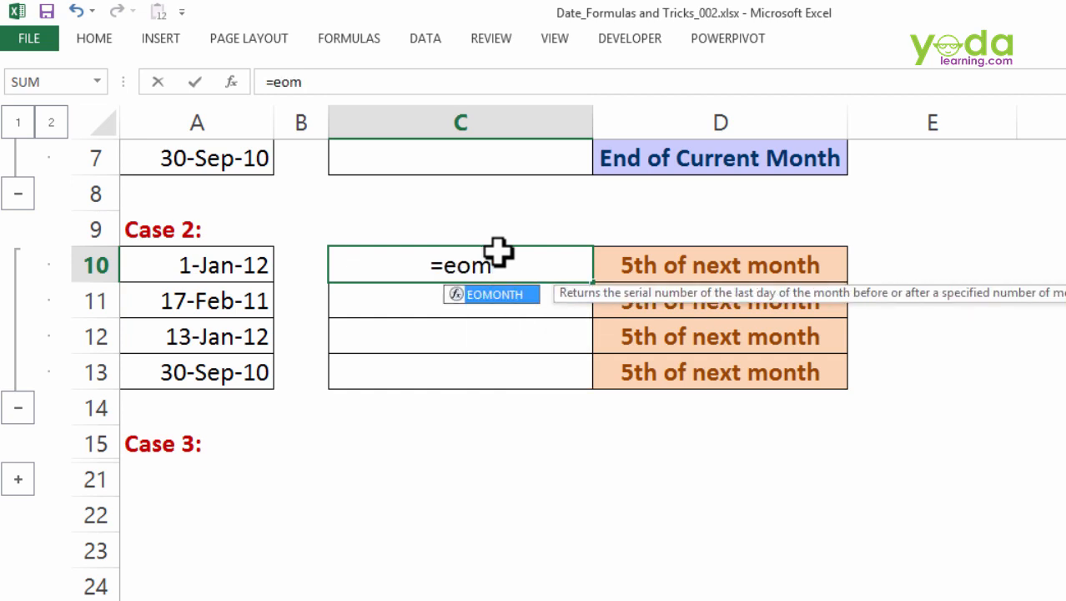
{"action": "left_click", "coordinate": [197, 264]}
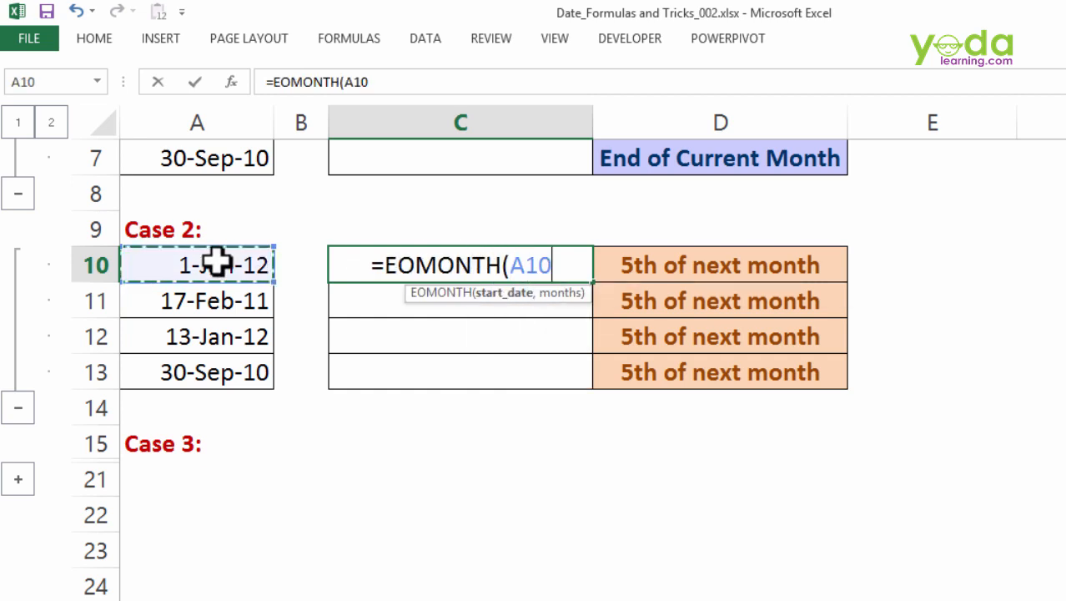
{"action": "type", "text": ",00"}
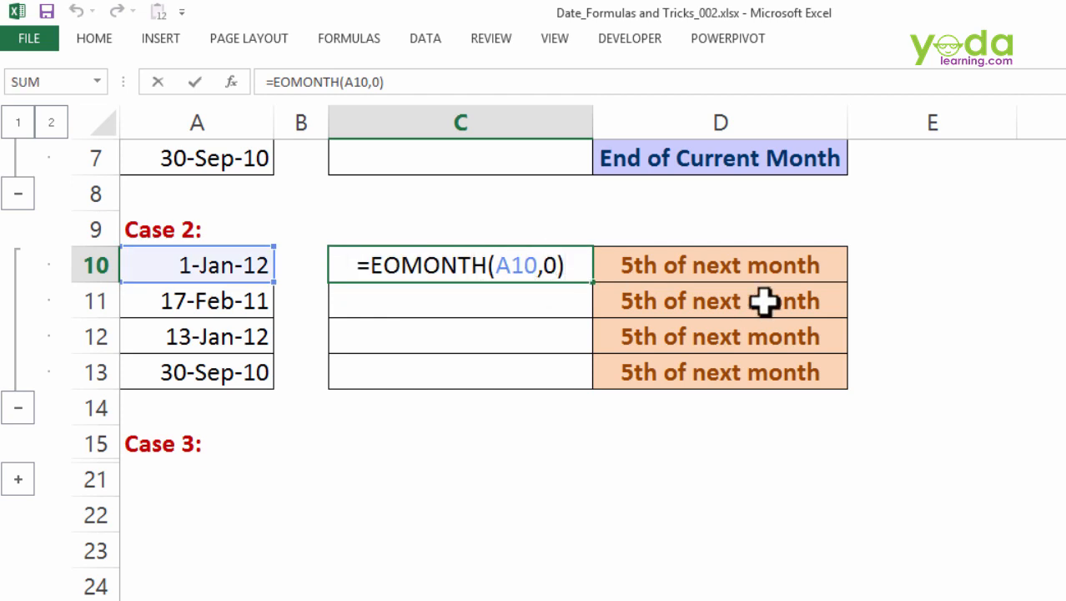
{"action": "type", "text": "+5"}
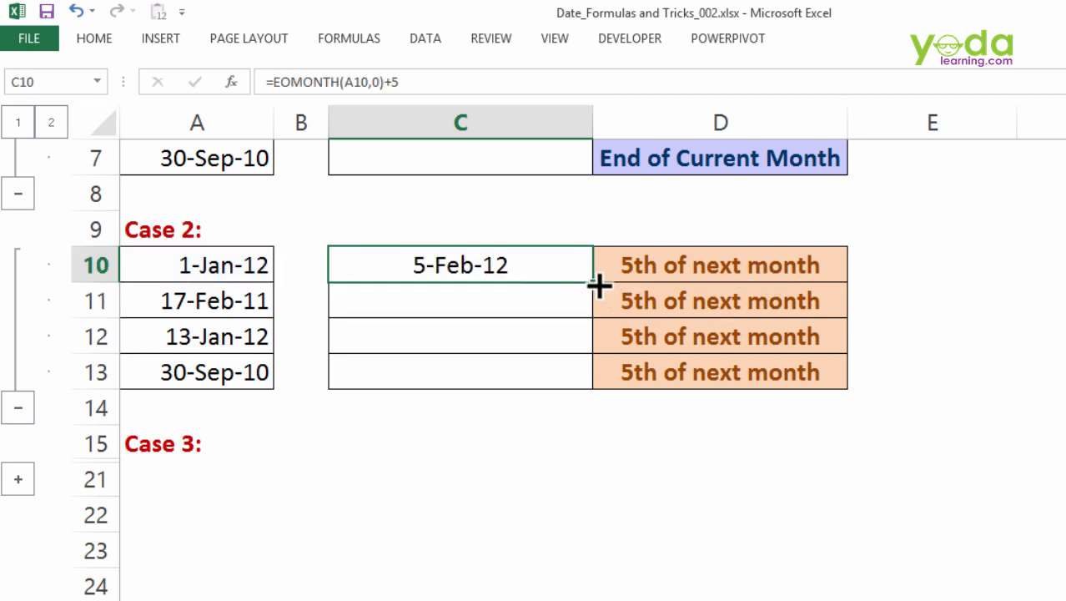
{"action": "left_click_drag", "start_coordinate": [597, 266], "coordinate": [598, 370]}
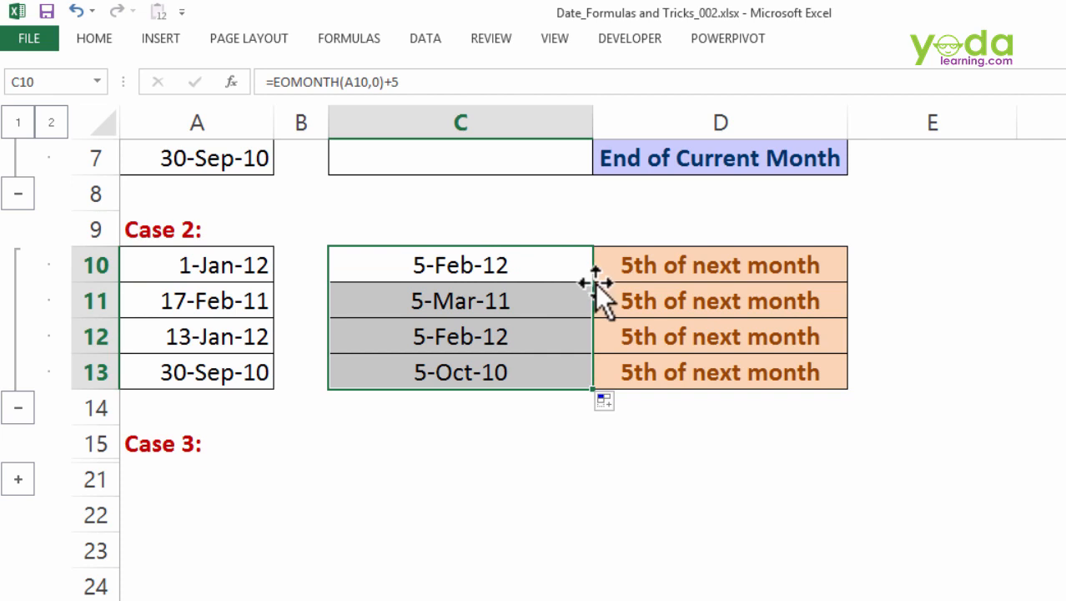
{"action": "mouse_move", "coordinate": [599, 290]}
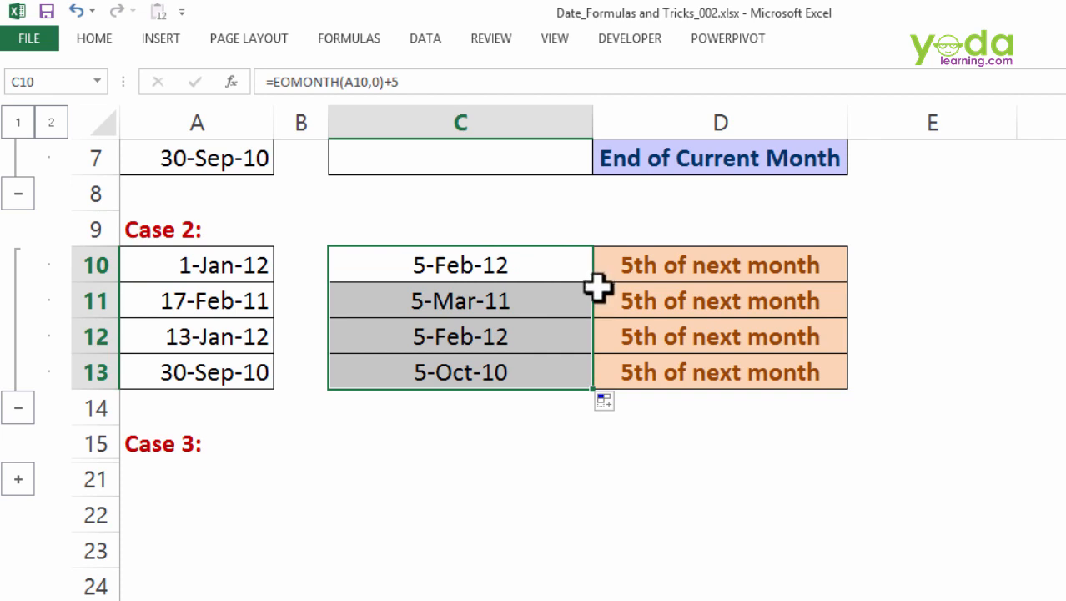
{"action": "mouse_move", "coordinate": [580, 290]}
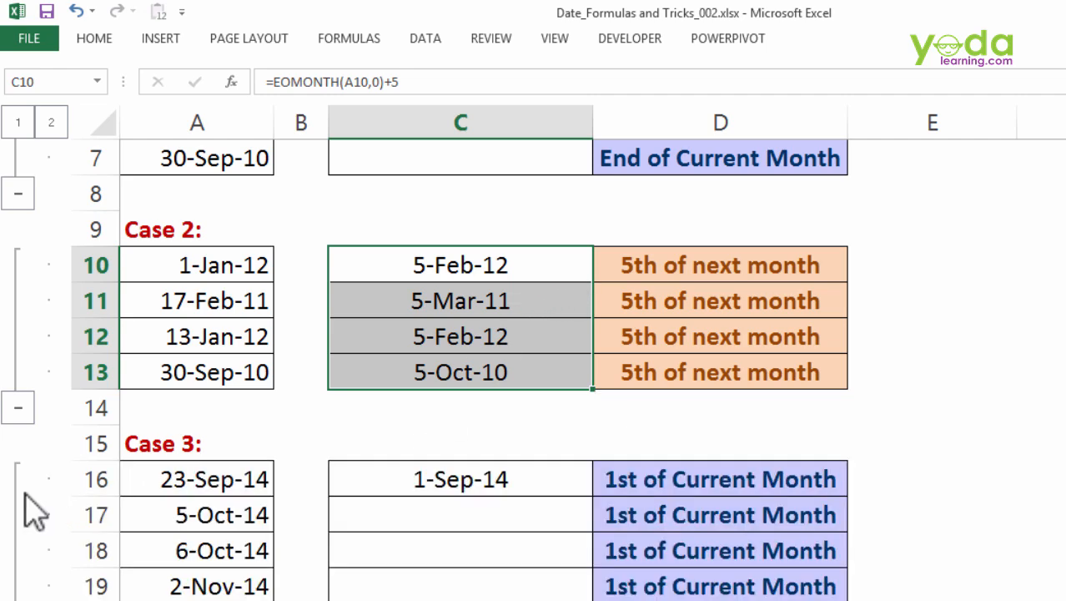
- Enter =EOMONTH(A16,-1) in C16 for 23-Sep-14, giving 31-Aug-14, and compare with the source date
{"action": "scroll", "scroll_direction": "down", "scroll_amount": 3}
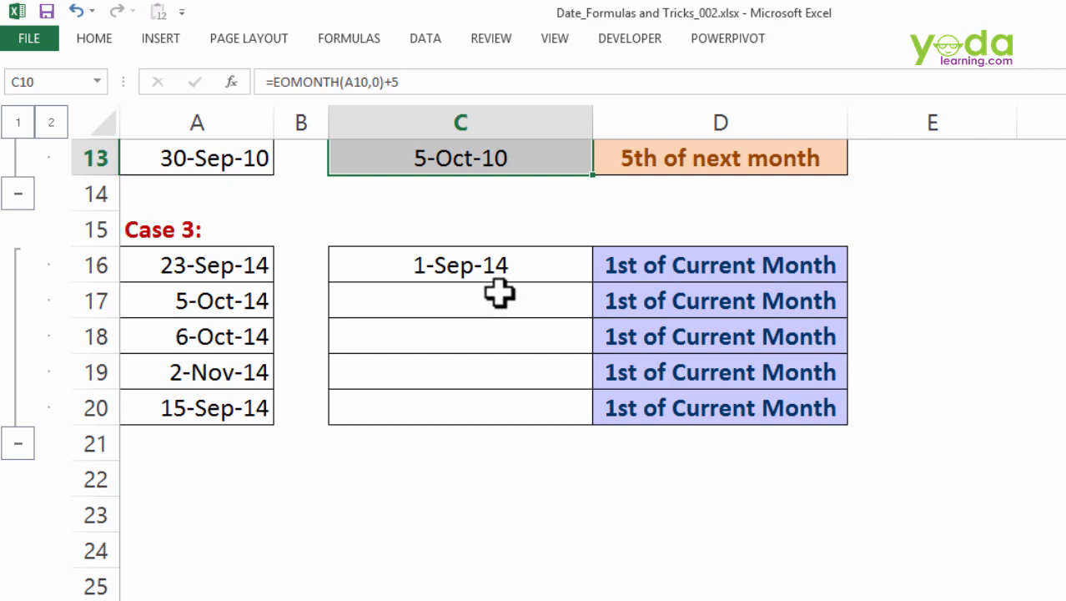
{"action": "left_click", "coordinate": [461, 263]}
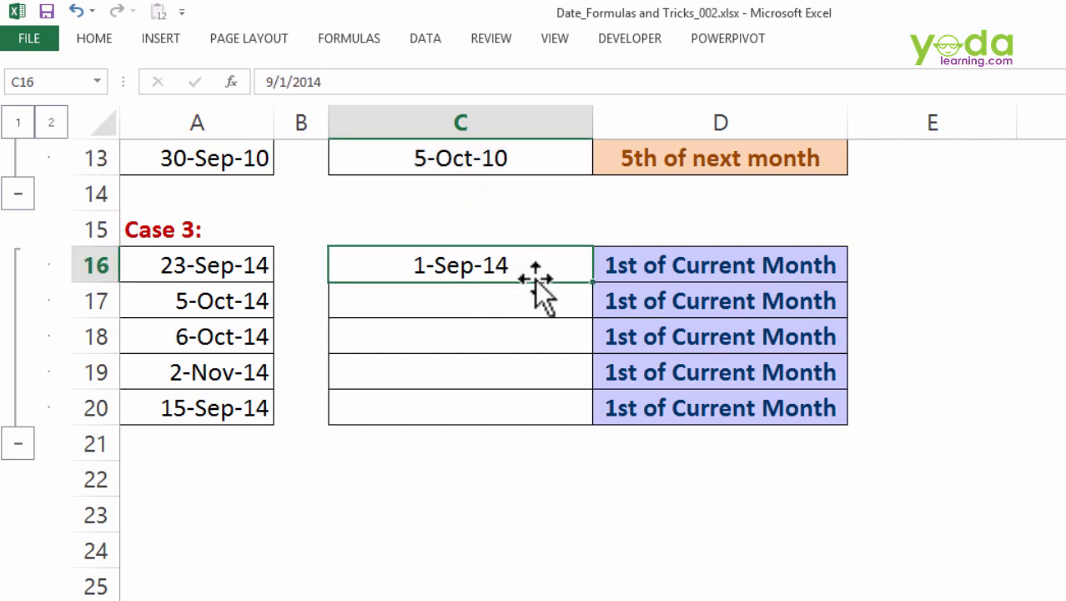
{"action": "type", "text": "="}
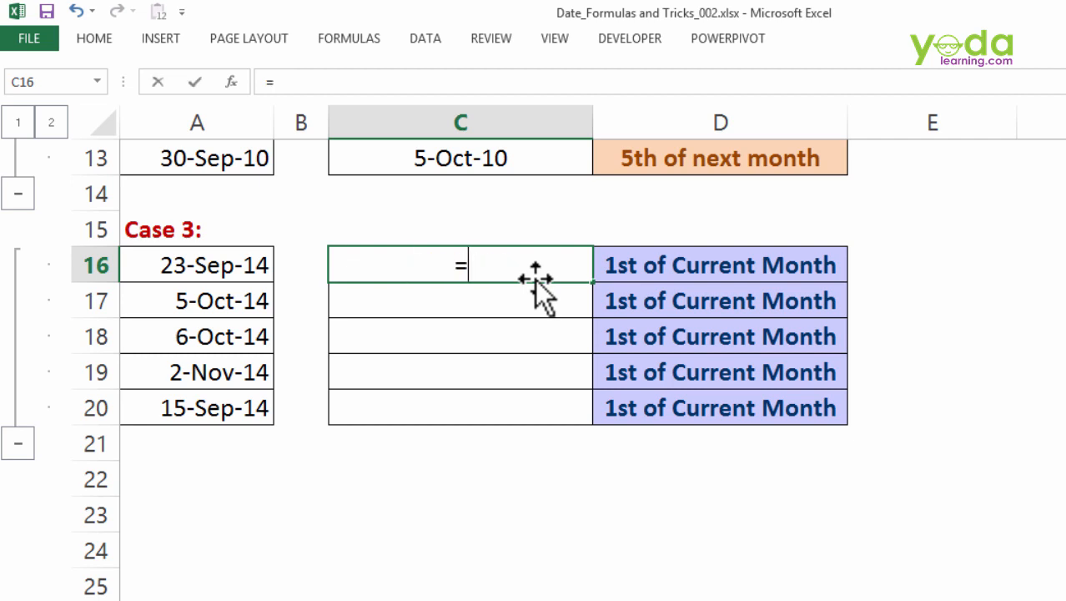
{"action": "type", "text": "eom"}
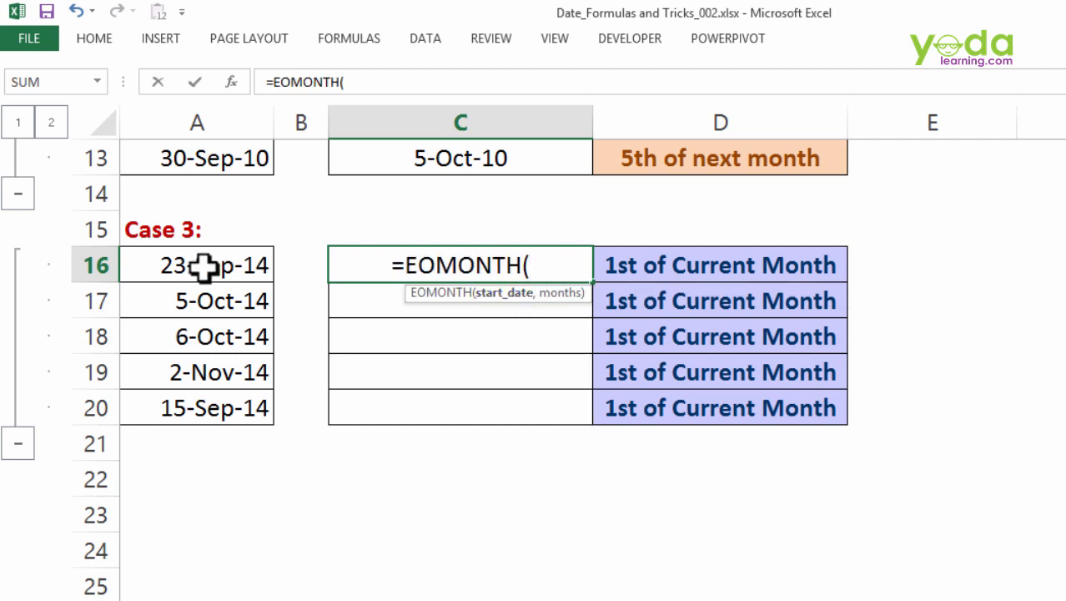
{"action": "left_click", "coordinate": [196, 264]}
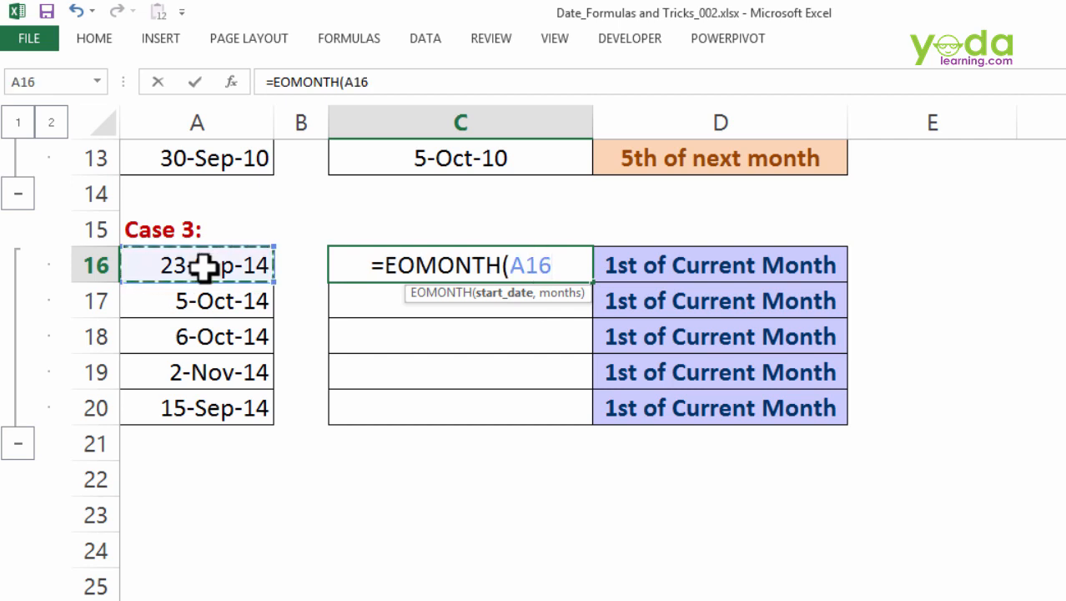
{"action": "type", "text": ",-1)"}
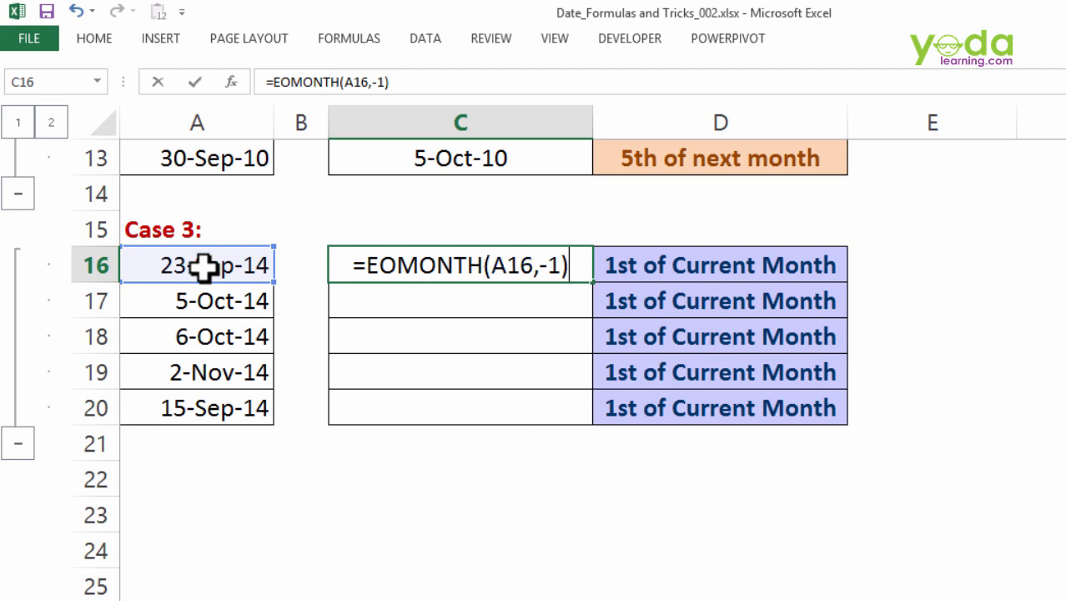
{"action": "key", "text": "Return"}
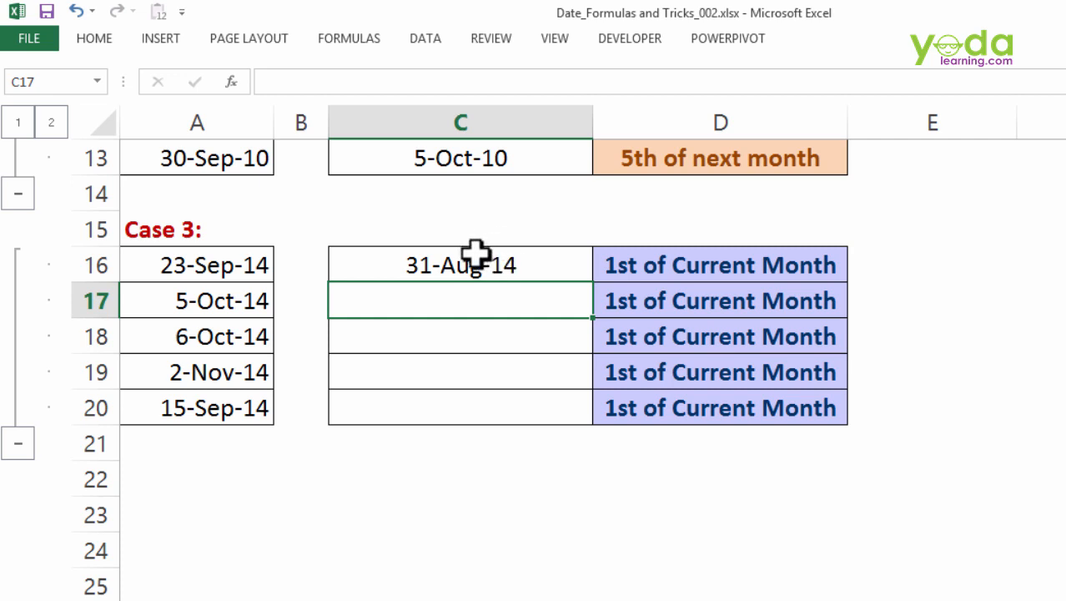
{"action": "left_click", "coordinate": [197, 264]}
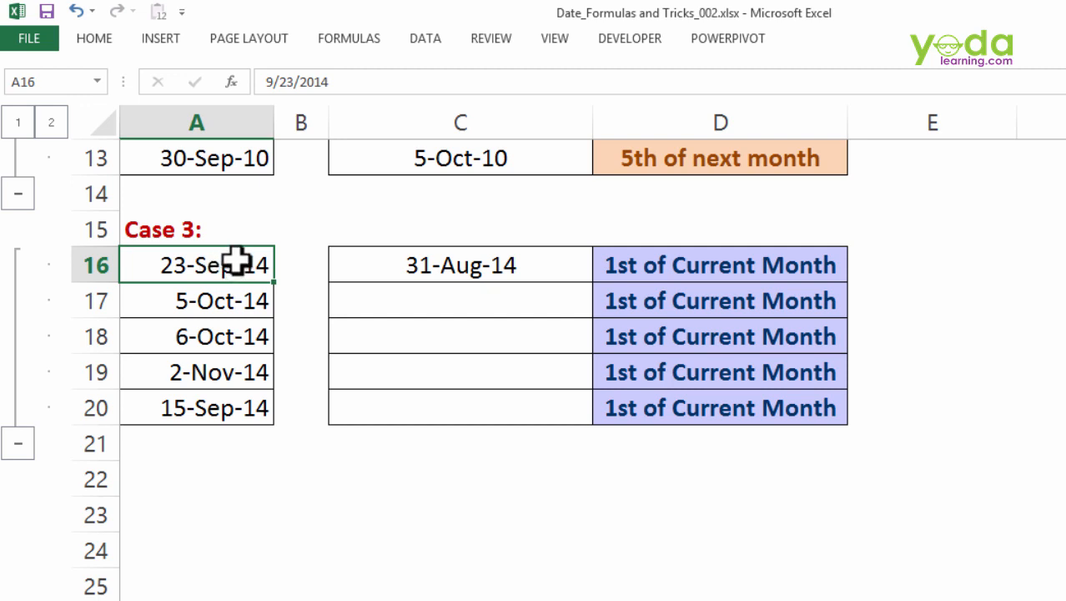
{"action": "mouse_move", "coordinate": [497, 265]}
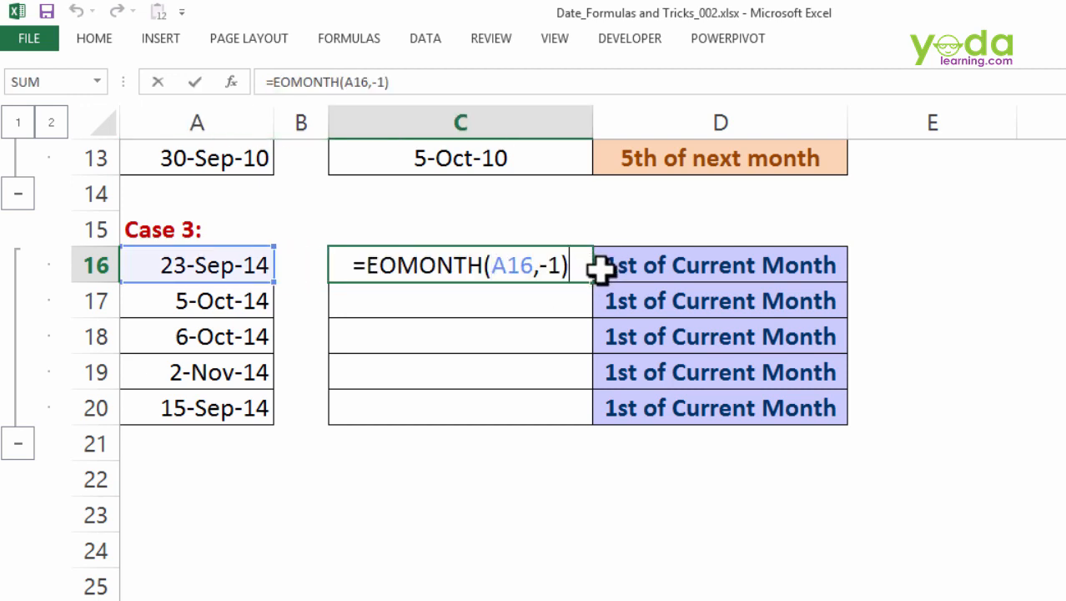
- Extend the formula to =EOMONTH(A16,-1)+1 and fill it down through C20 for 1st-of-month results
{"action": "type", "text": "+1"}
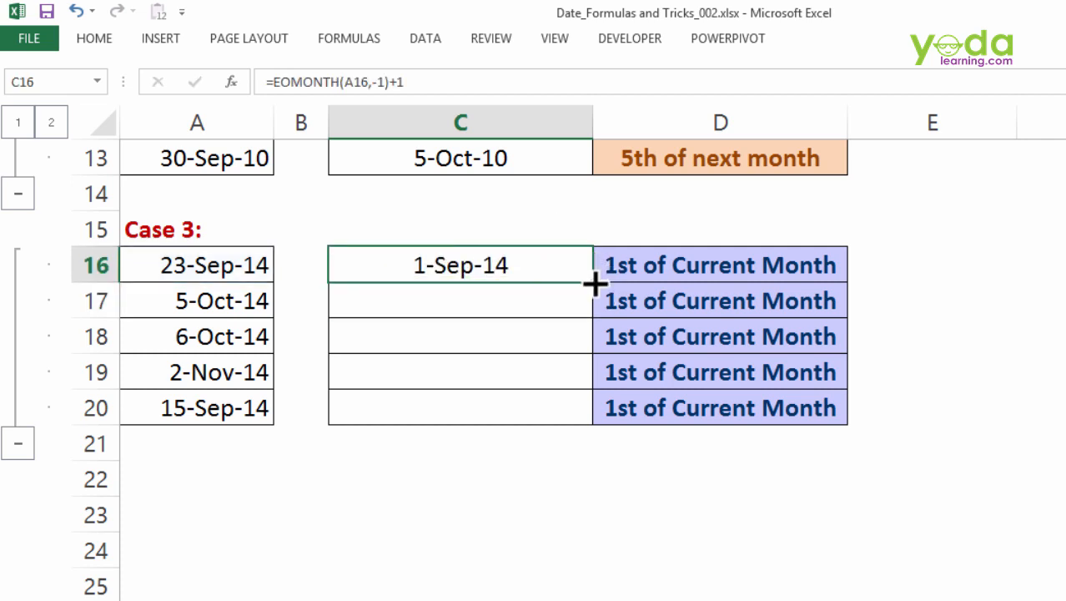
{"action": "left_click_drag", "start_coordinate": [593, 264], "coordinate": [593, 407]}
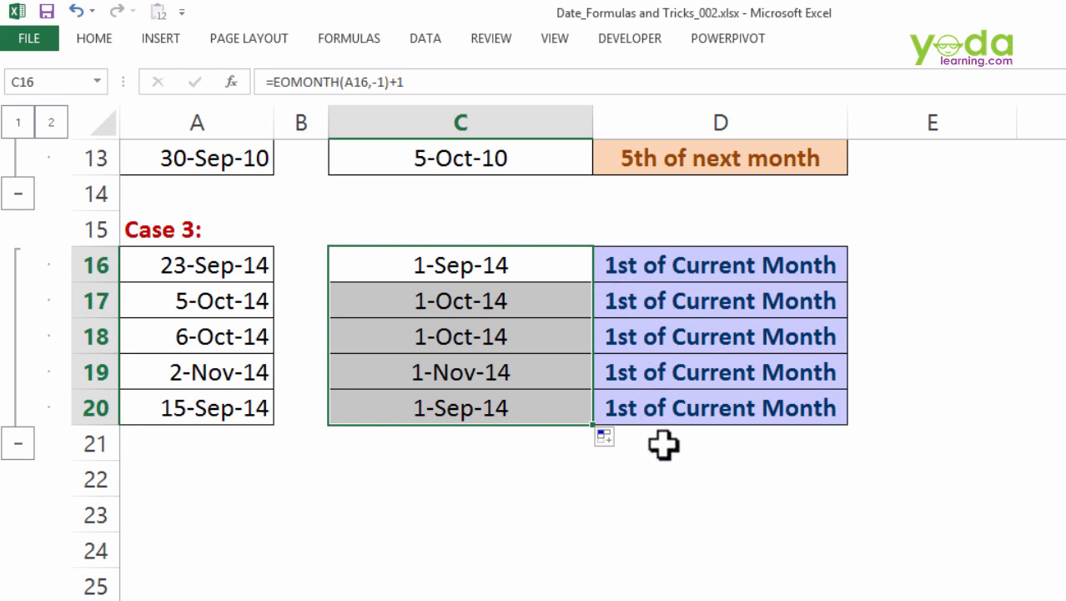
{"action": "scroll", "scroll_direction": "up", "scroll_amount": 3}
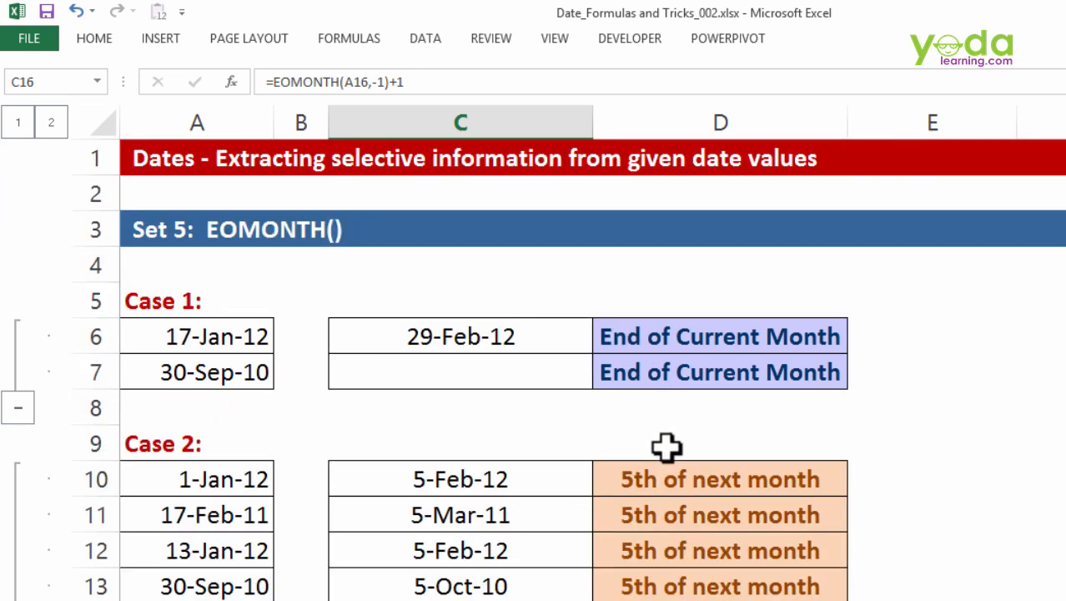